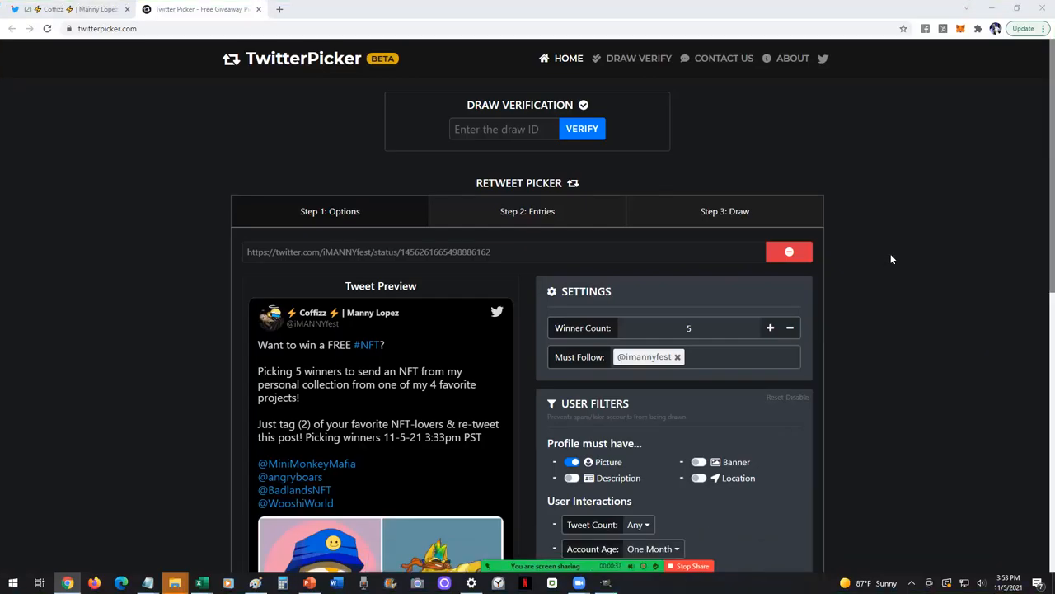
Continue past the options so all 86 retweet entries load, then advance toward the draw stage
scroll(down, 3)
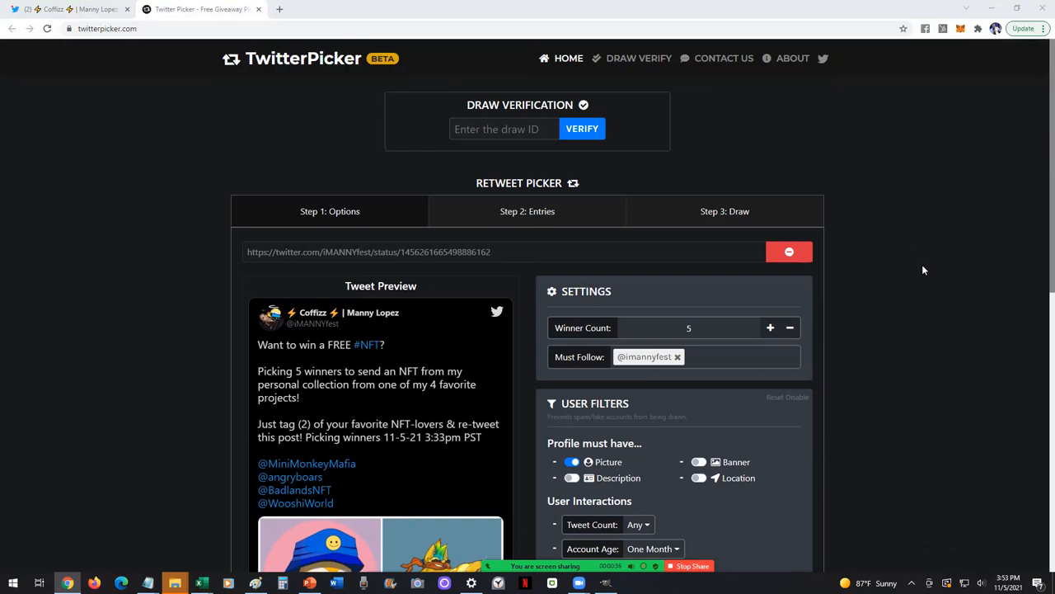
scroll(down, 3)
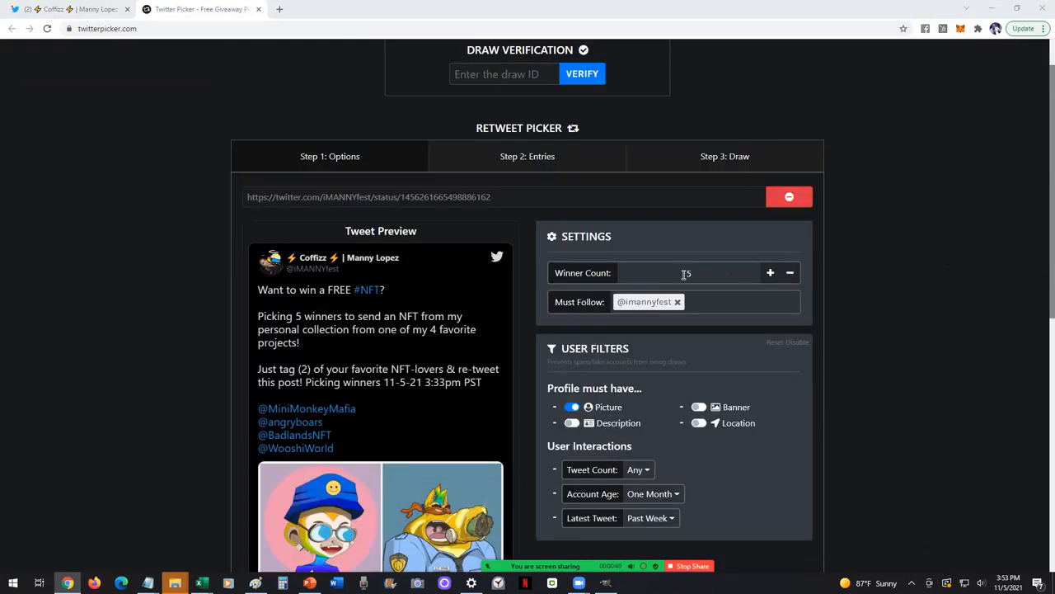
scroll(down, 3)
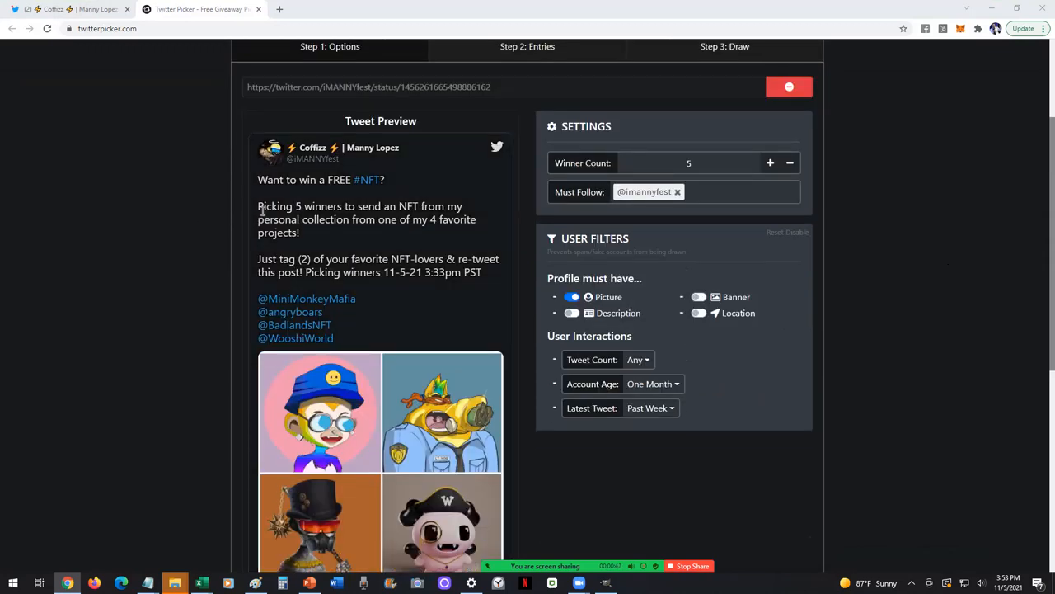
scroll(down, 3)
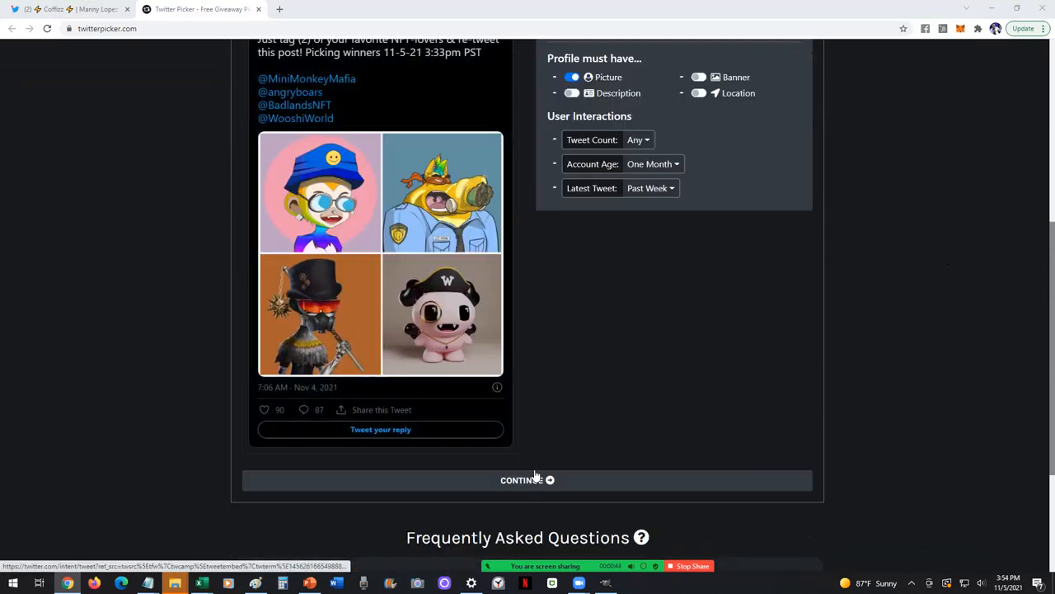
click(528, 480)
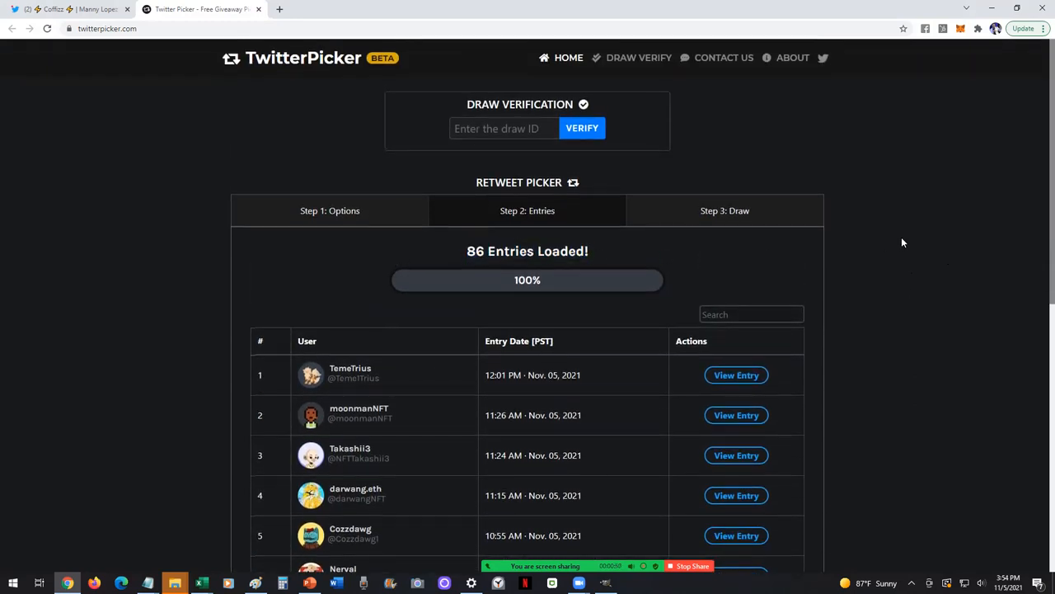
scroll(down, 3)
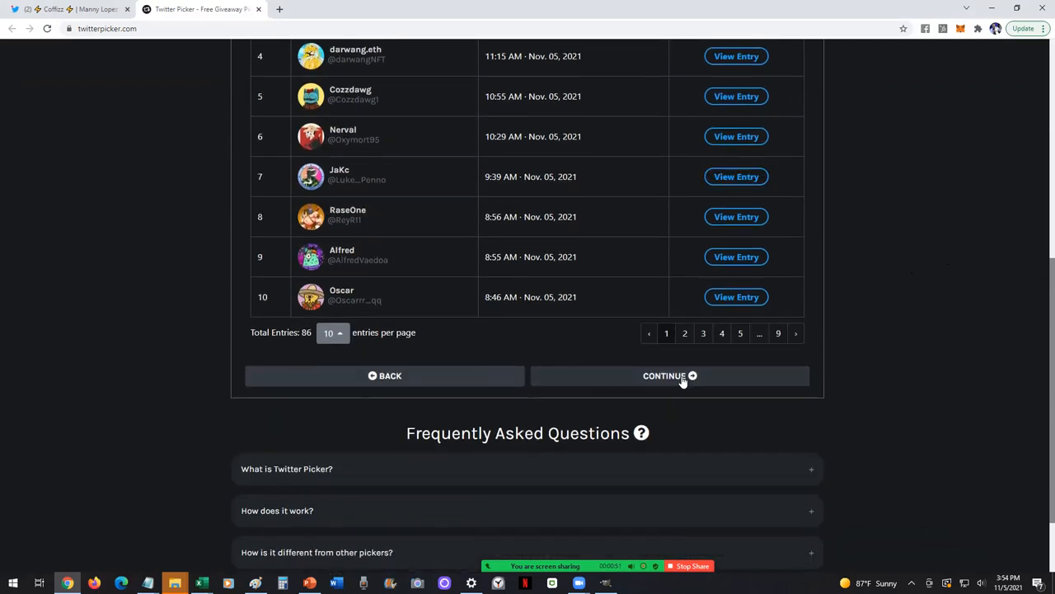
click(669, 375)
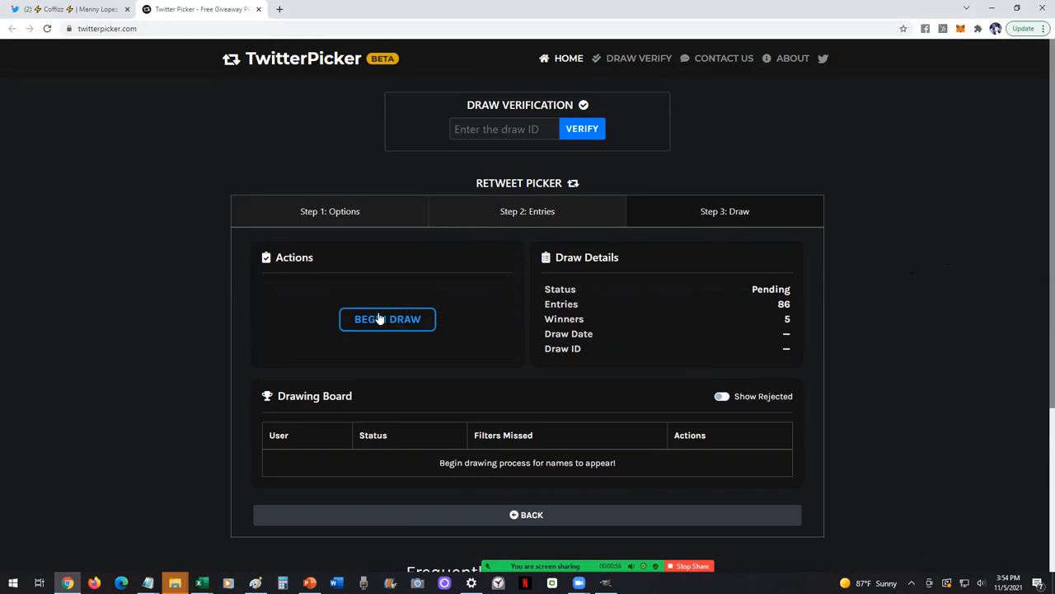
Scroll through the draw step showing 86 entries with 5 winners pending
scroll(down, 3)
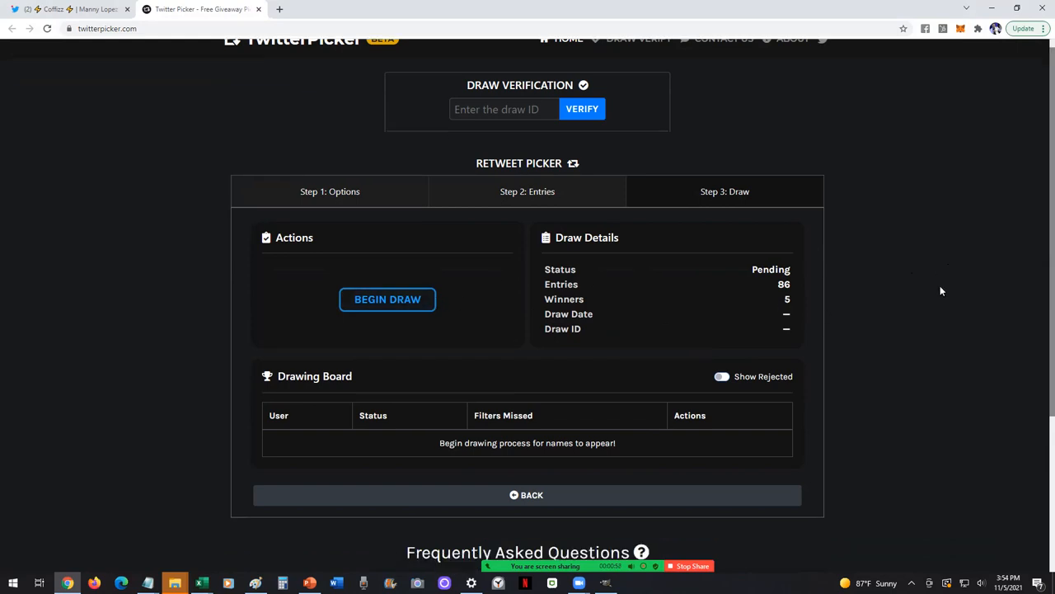
scroll(down, 3)
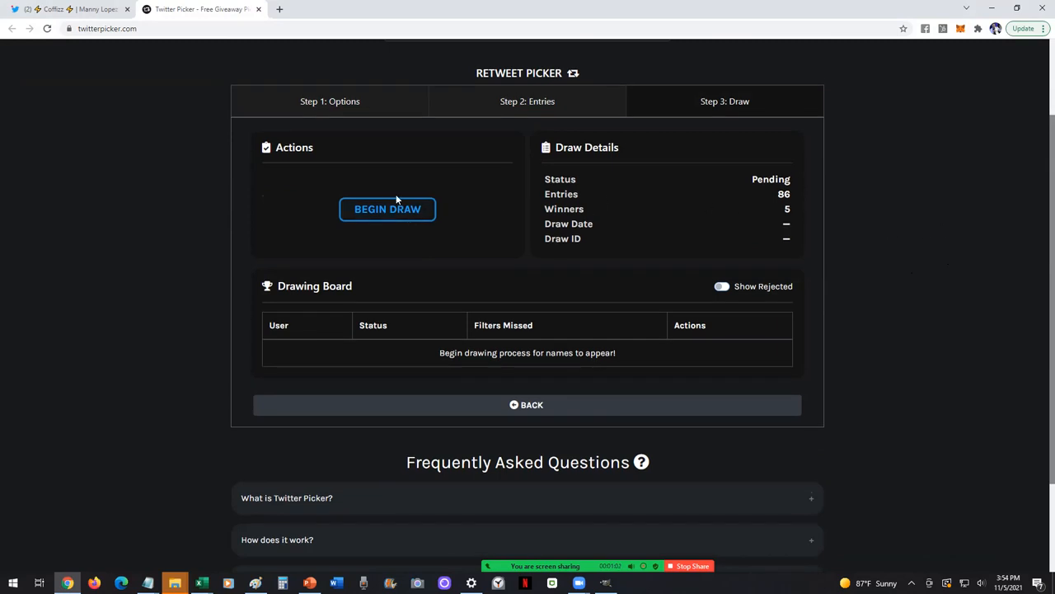
mouse_move(387, 213)
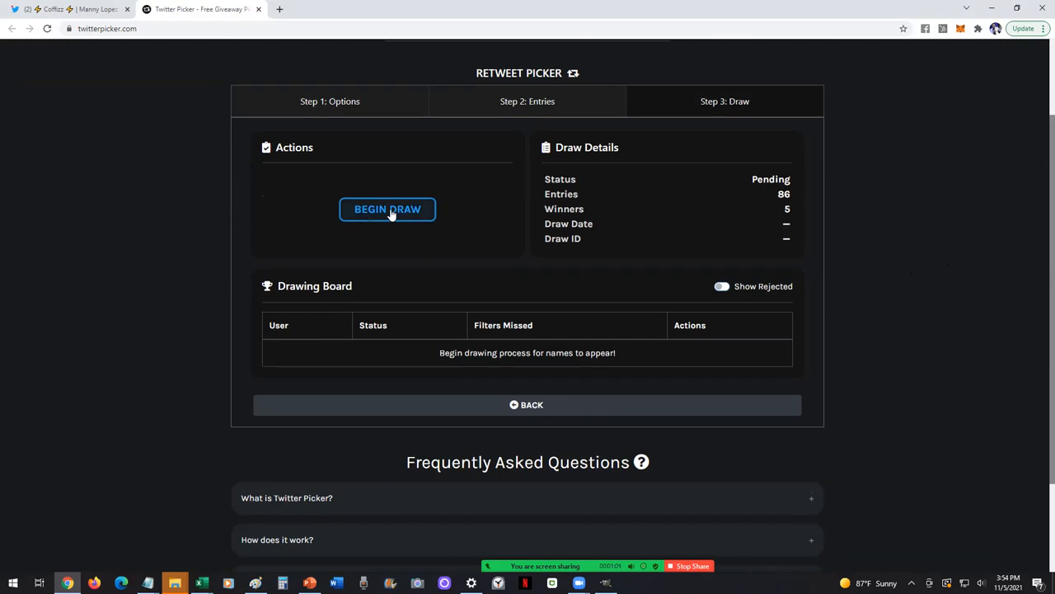
Begin the draw so the Drawing Complete board lists five accepted winners with draw date and ID
click(386, 208)
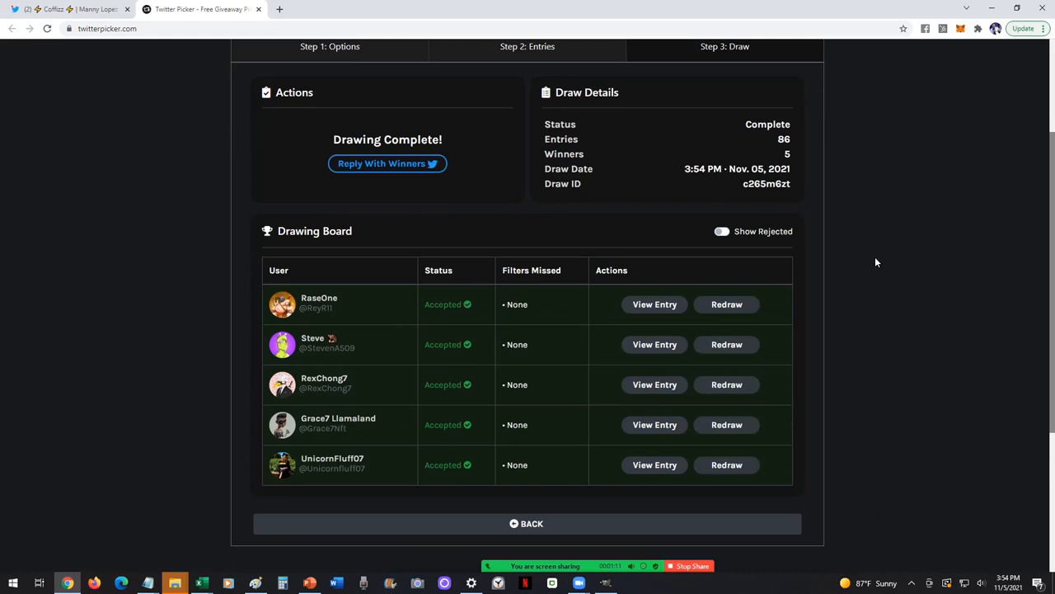
scroll(down, 3)
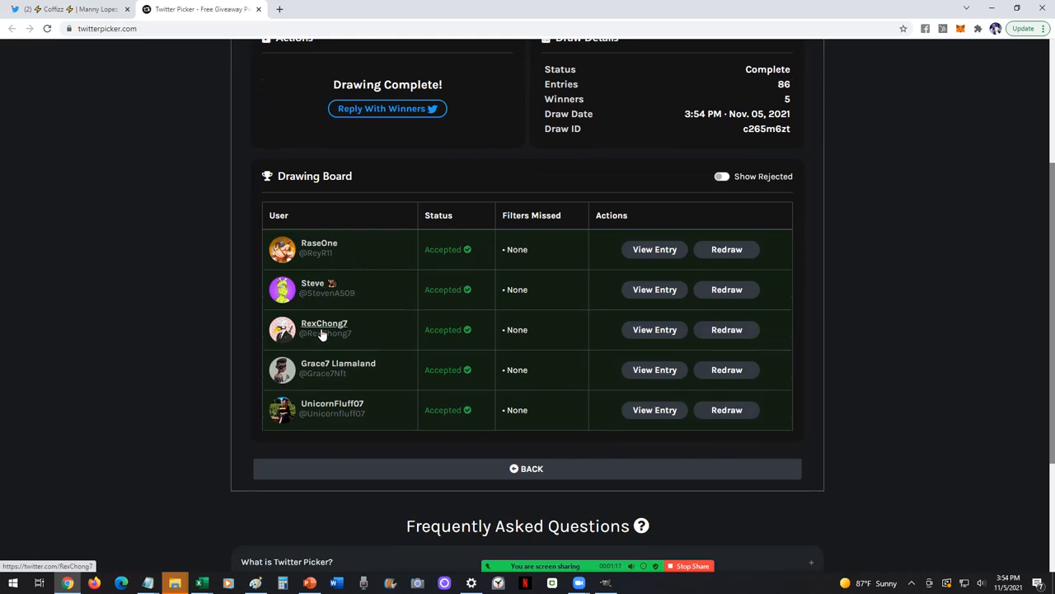
mouse_move(333, 376)
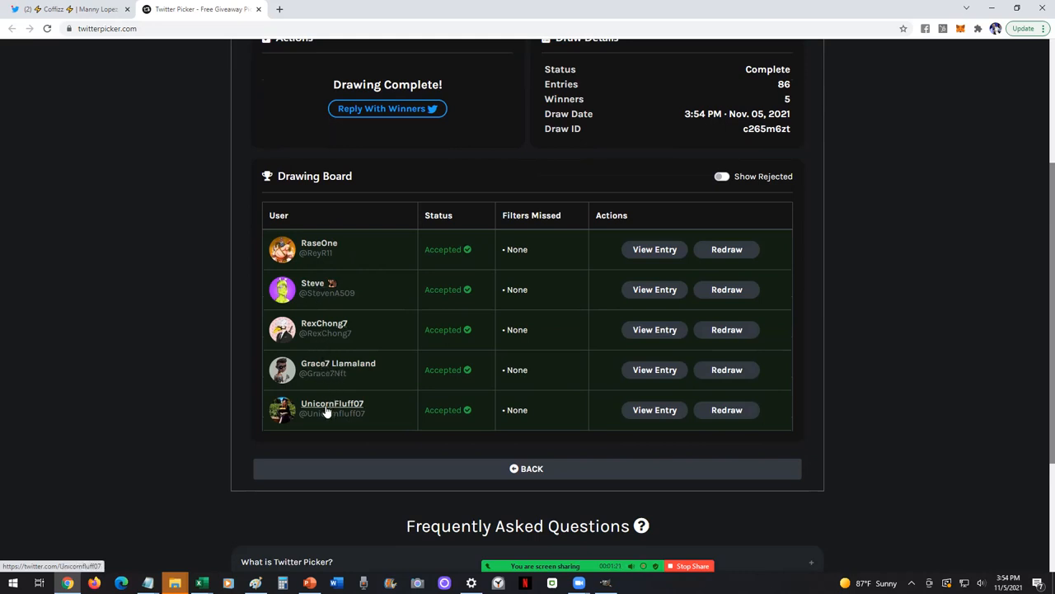
mouse_move(933, 220)
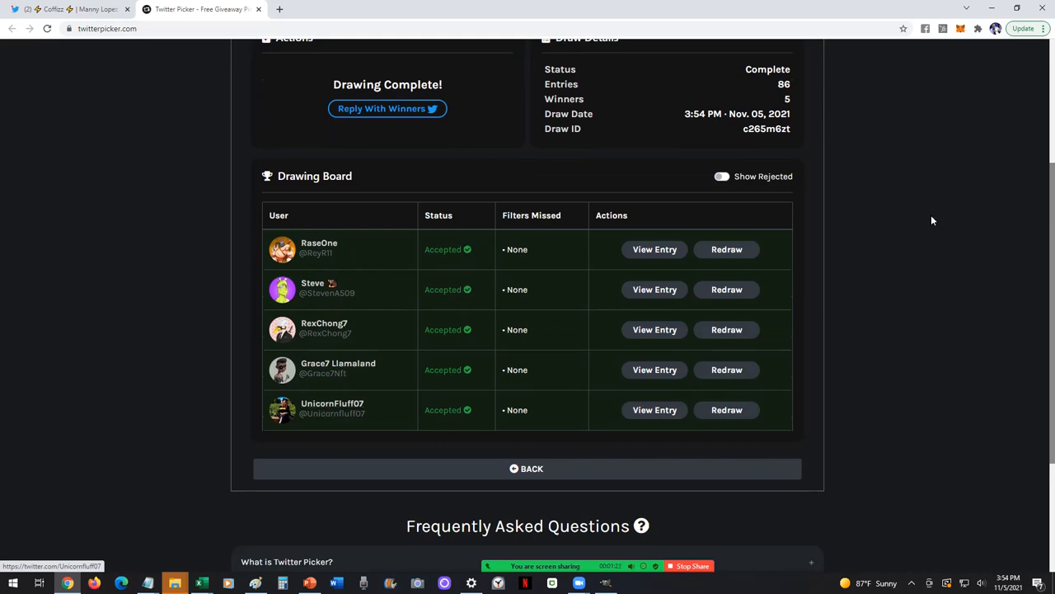
mouse_move(758, 540)
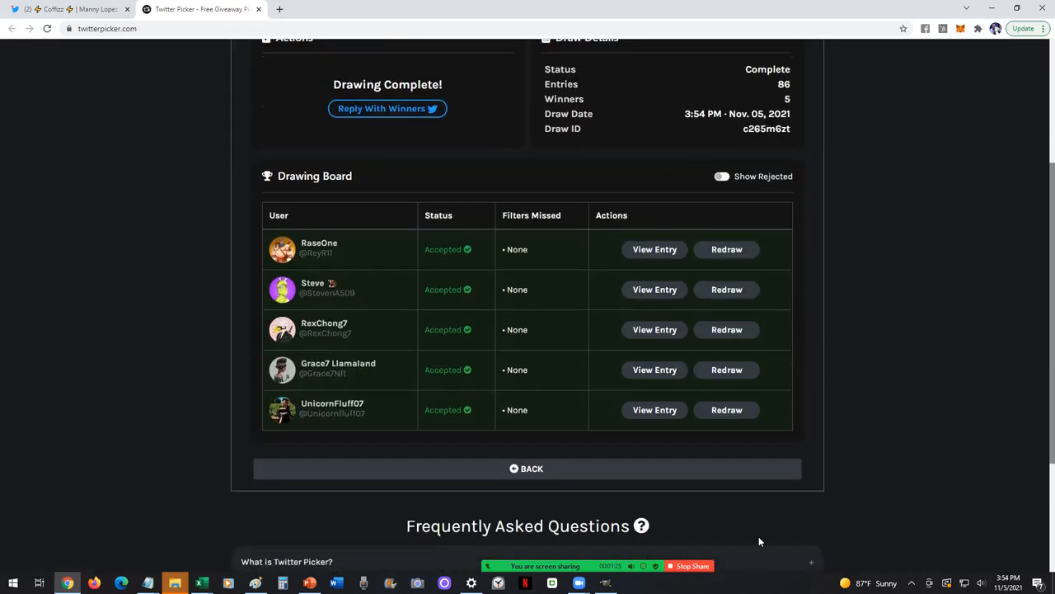
mouse_move(890, 326)
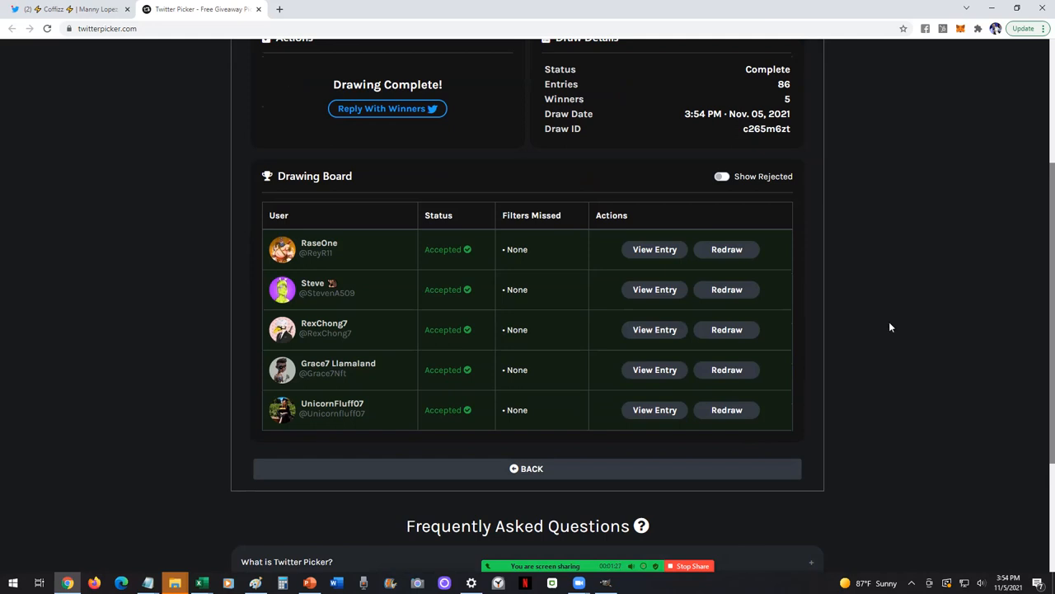